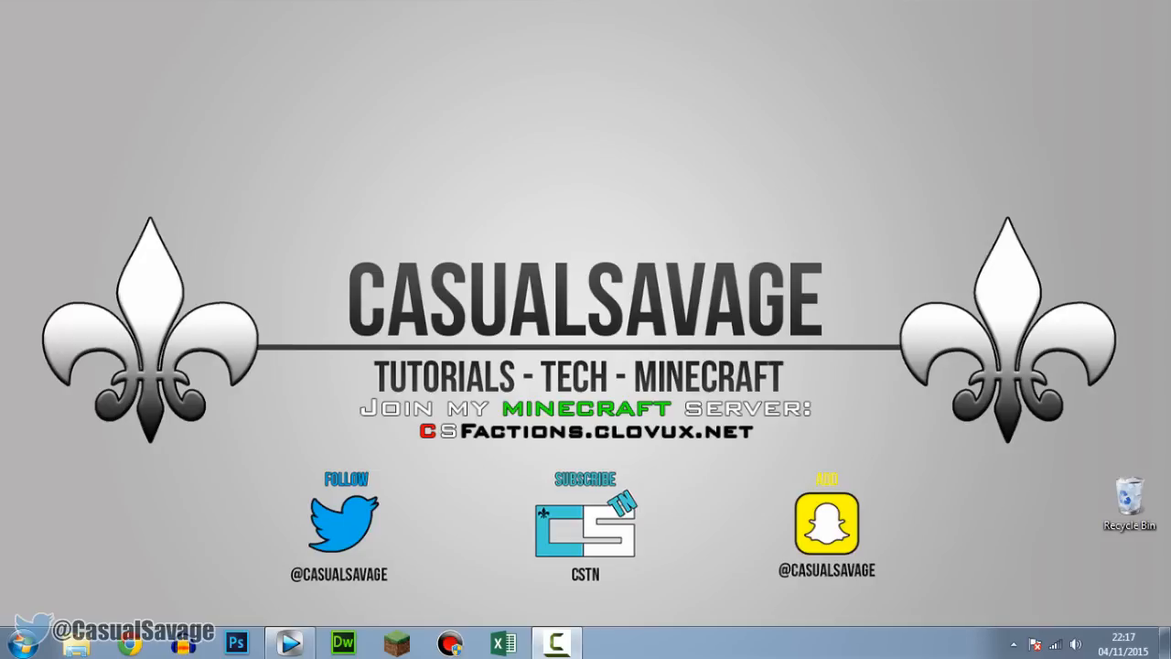
# Step: Launch Vegas Pro and show the (Legacy) Text generator presets with Default Text selected
pyautogui.click(556, 642)
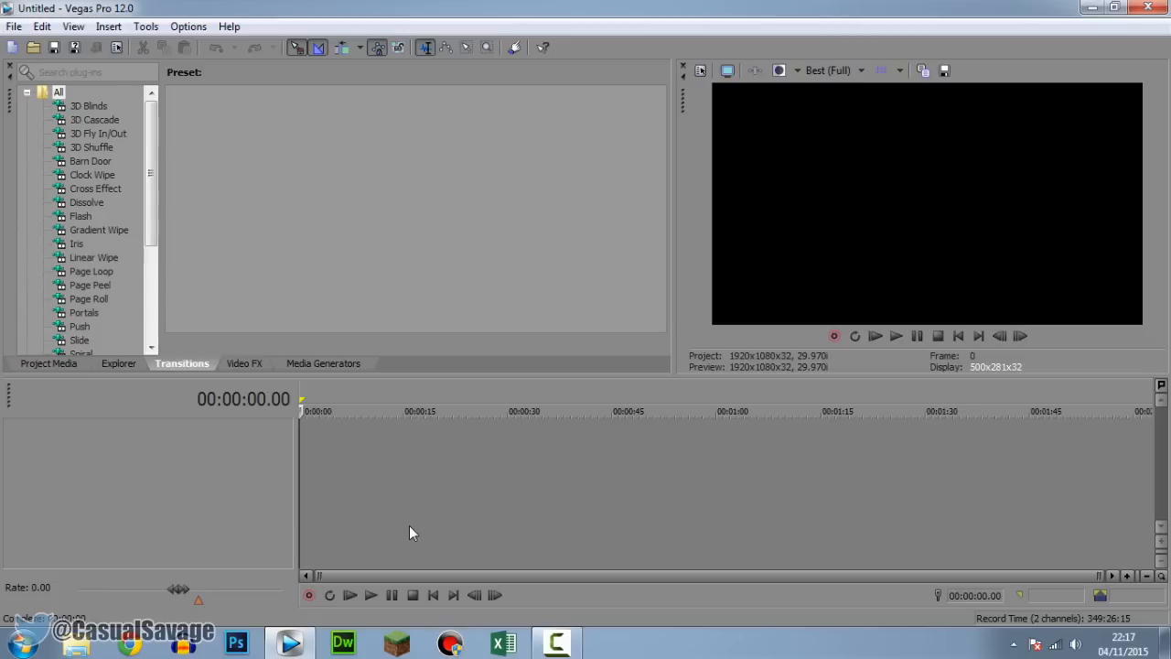
pyautogui.moveTo(331, 375)
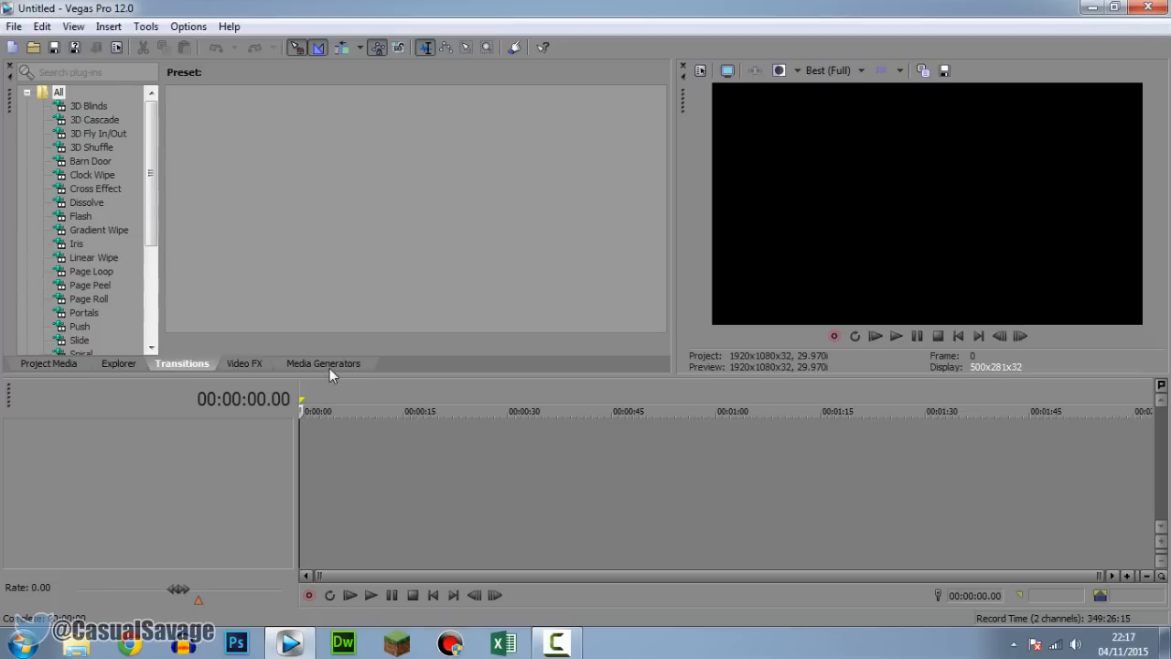
pyautogui.click(323, 363)
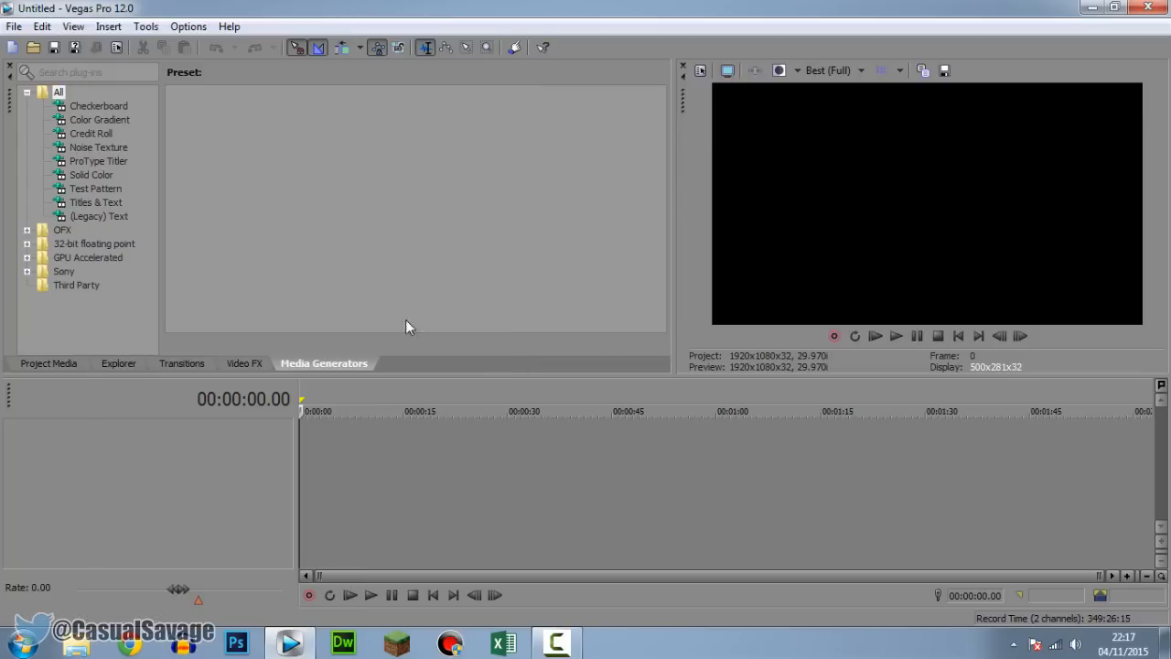
pyautogui.click(99, 216)
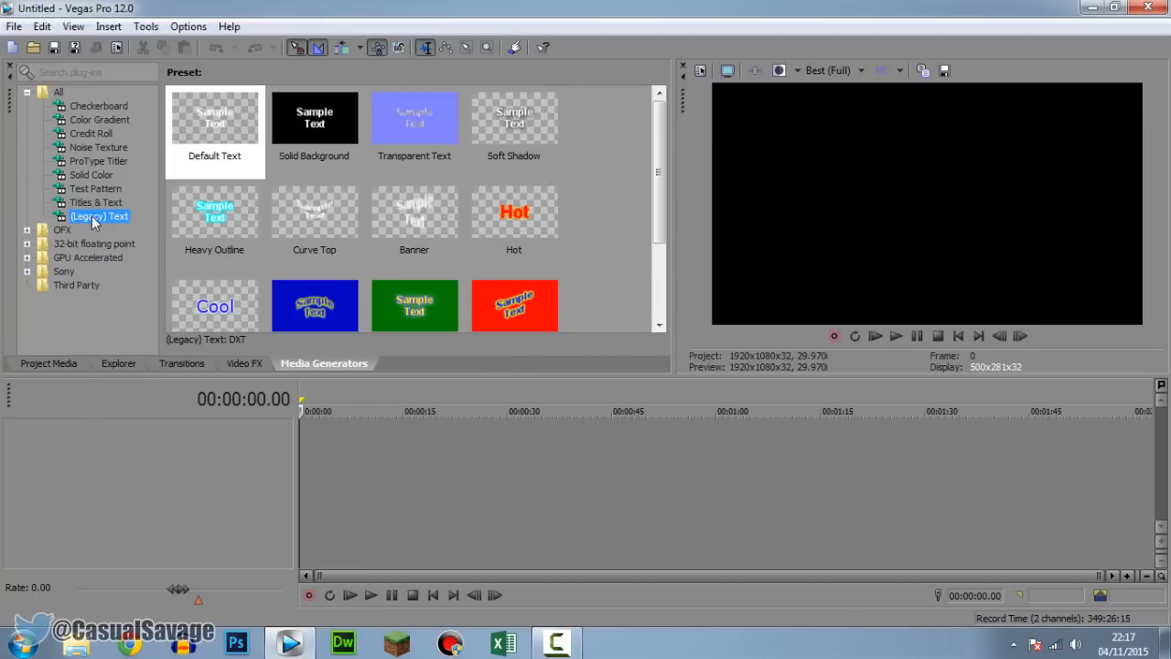
pyautogui.click(215, 123)
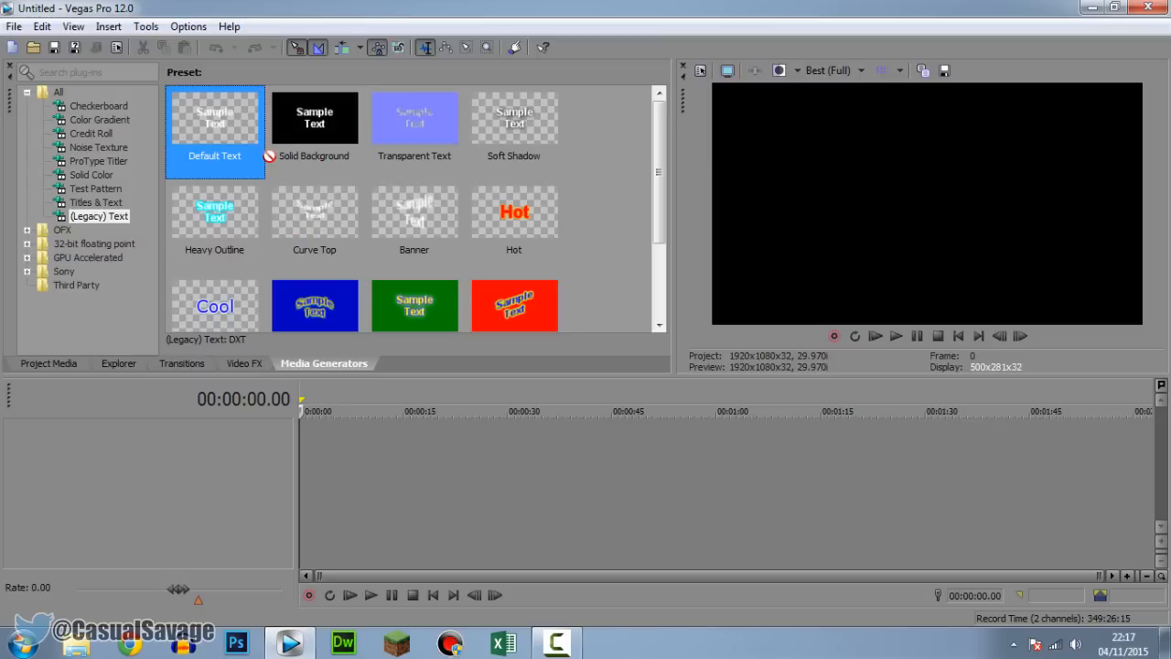
# Step: Add a Default Text clip whose sample text is replaced with 'CasualSavage'
pyautogui.doubleClick(214, 128)
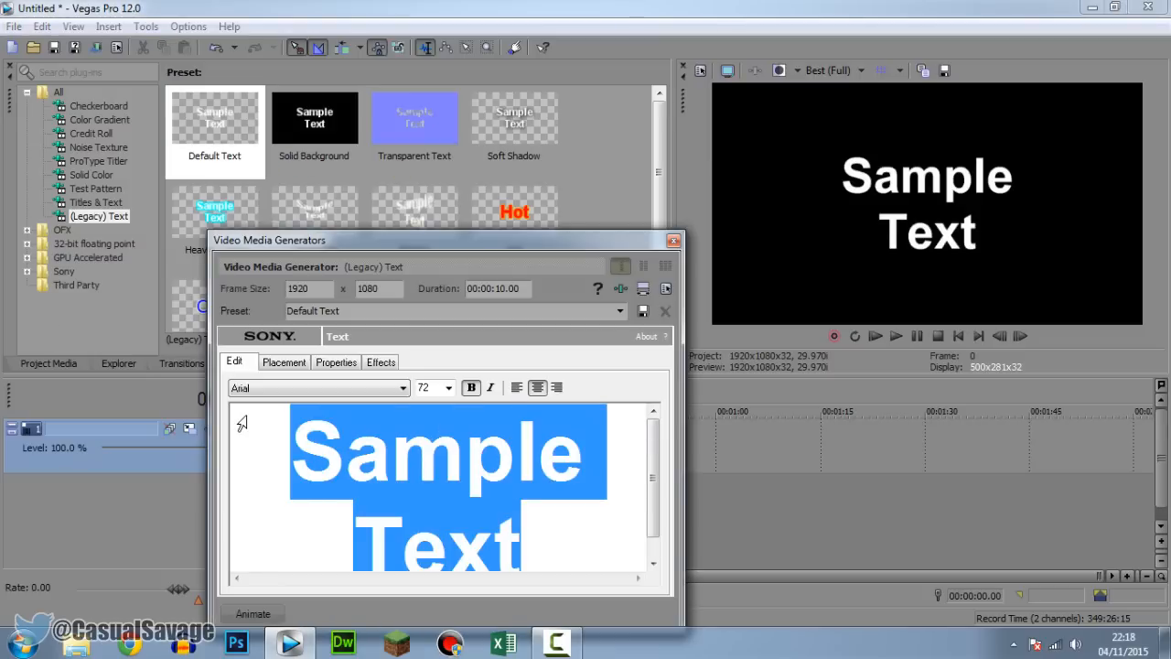
pyautogui.write('Casua')
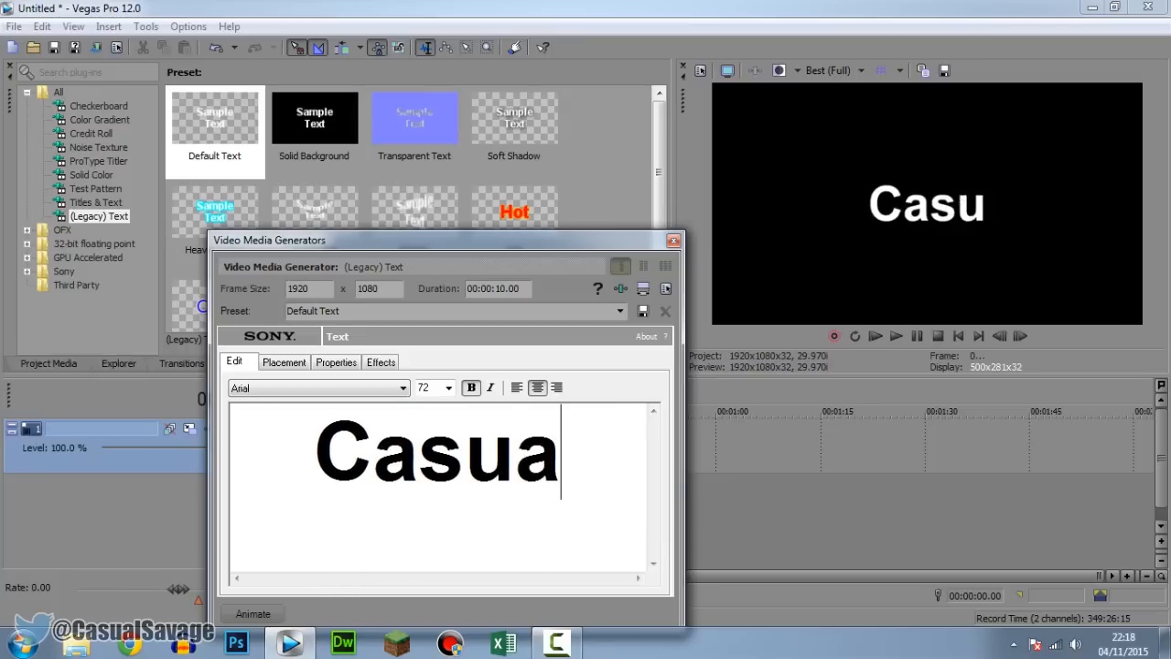
pyautogui.write('lSavage')
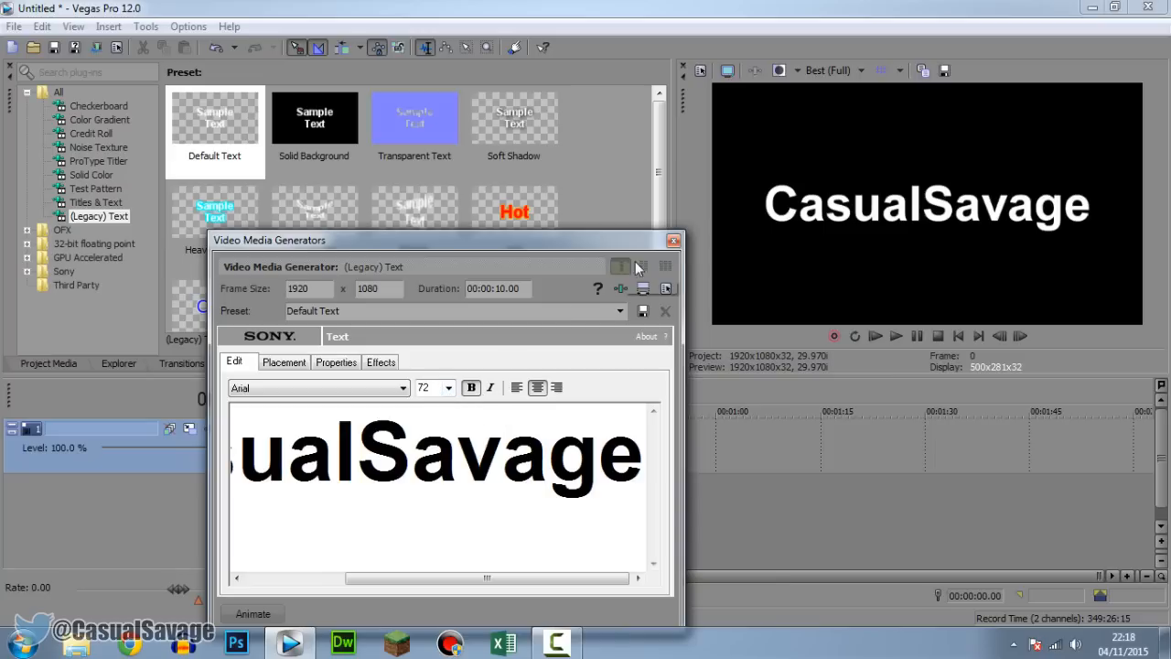
pyautogui.click(674, 240)
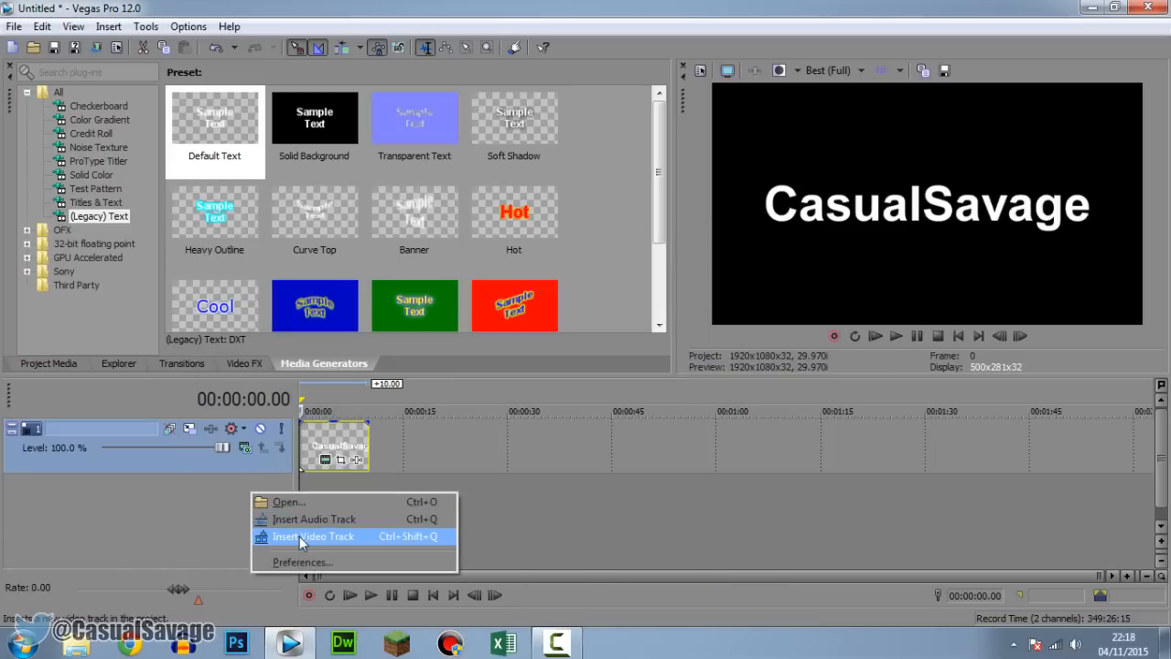
# Step: Insert a second video track holding a White solid-colour clip beneath the CasualSavage text
pyautogui.click(313, 536)
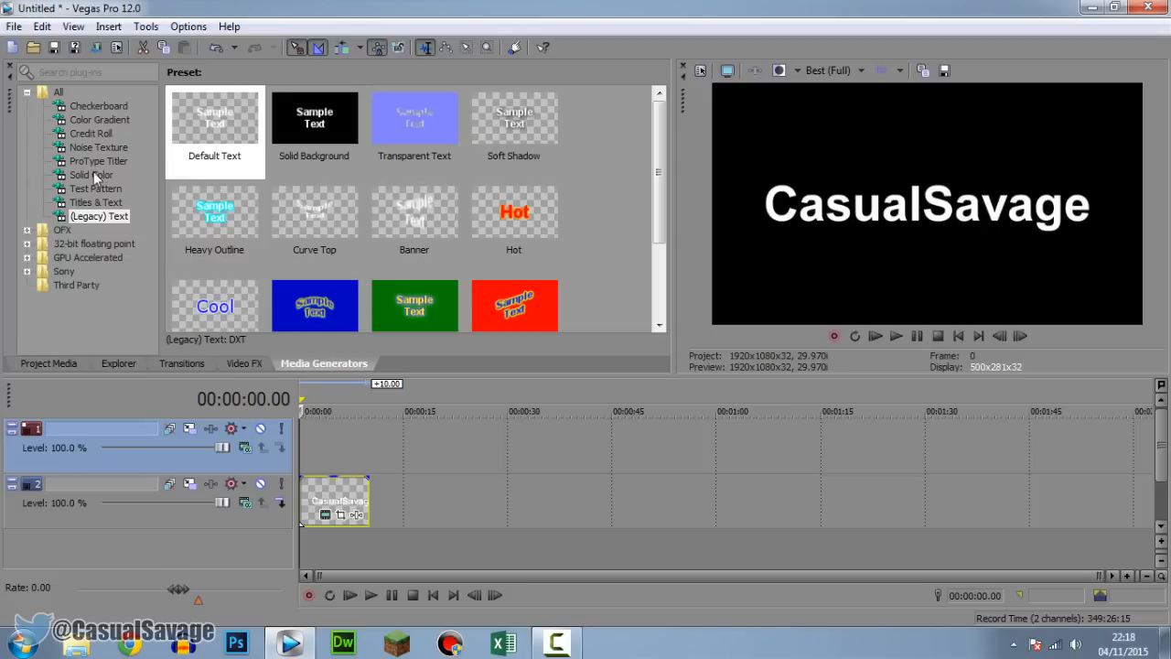
pyautogui.click(91, 175)
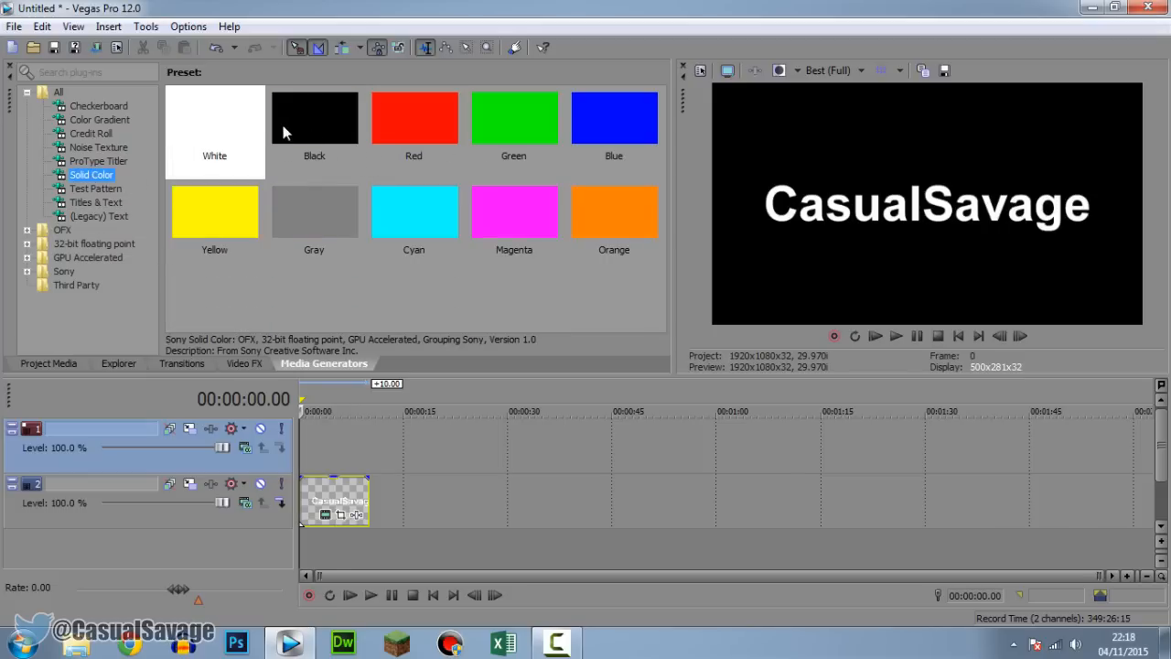
pyautogui.click(214, 117)
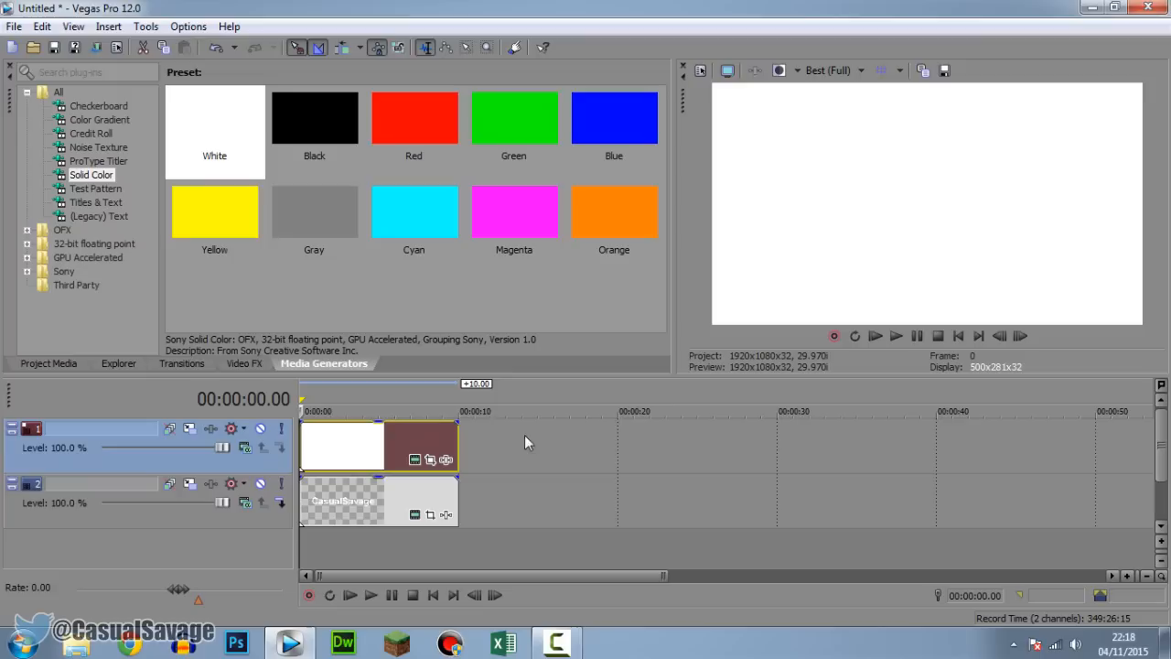
pyautogui.click(458, 410)
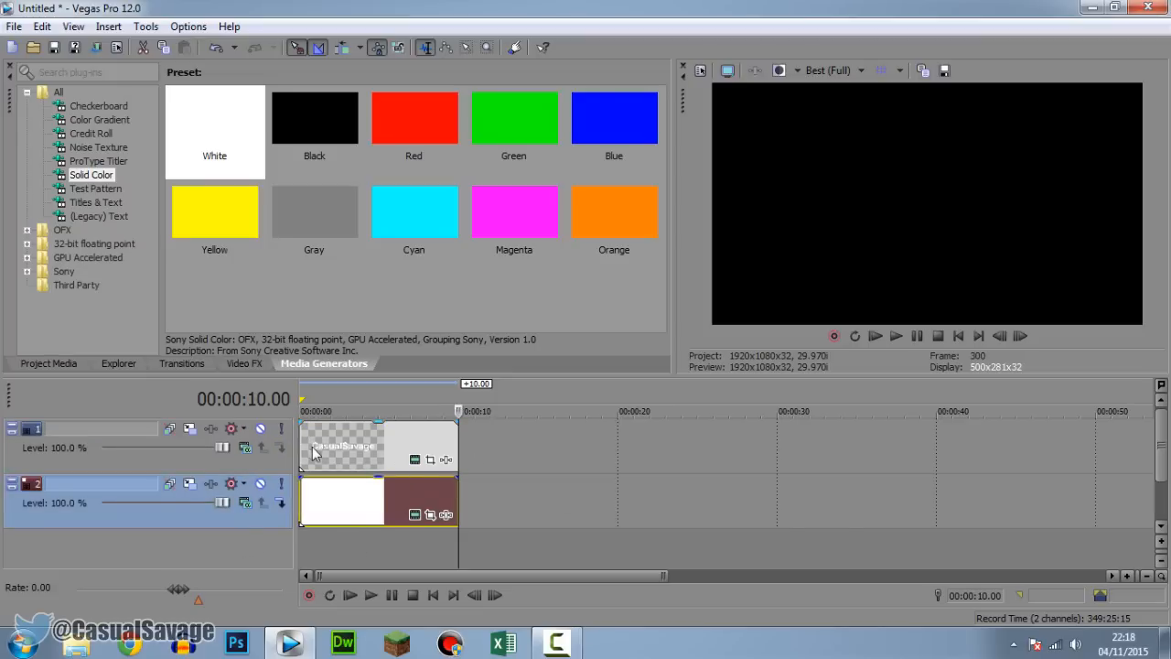
pyautogui.click(311, 410)
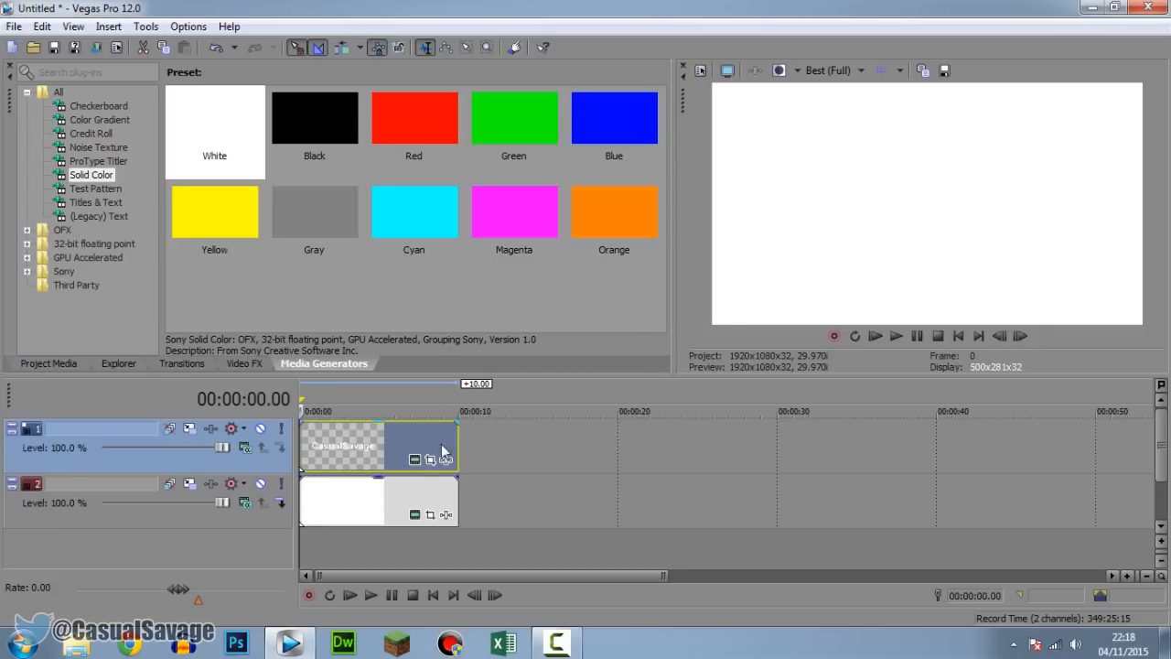
pyautogui.moveTo(414, 460)
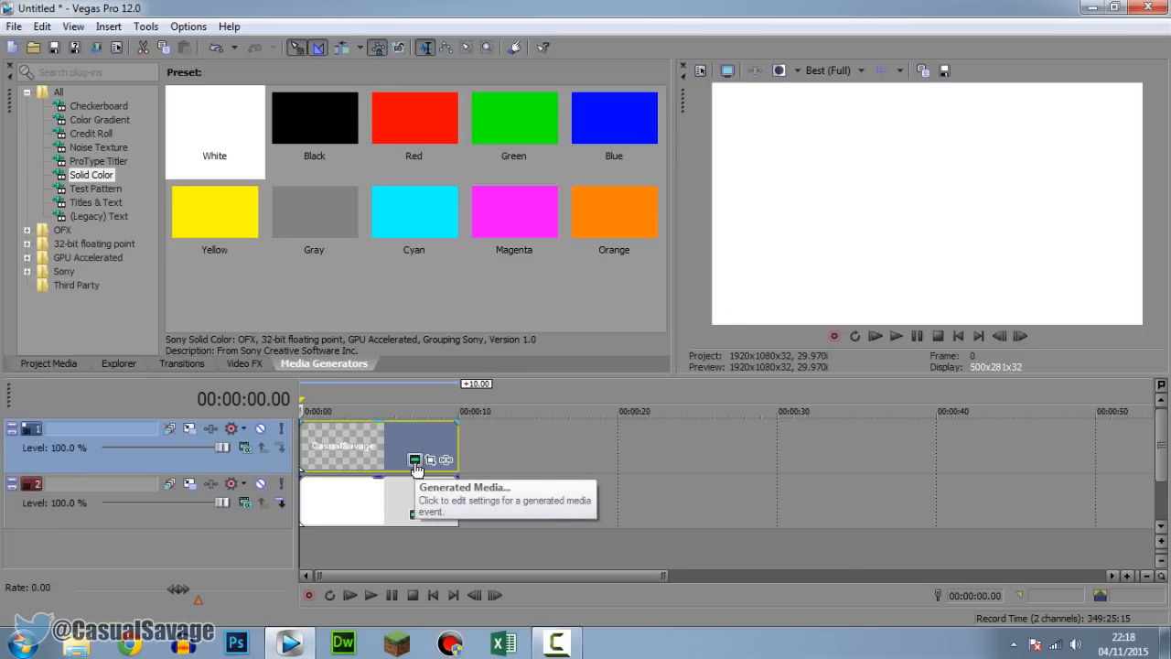
pyautogui.moveTo(527, 444)
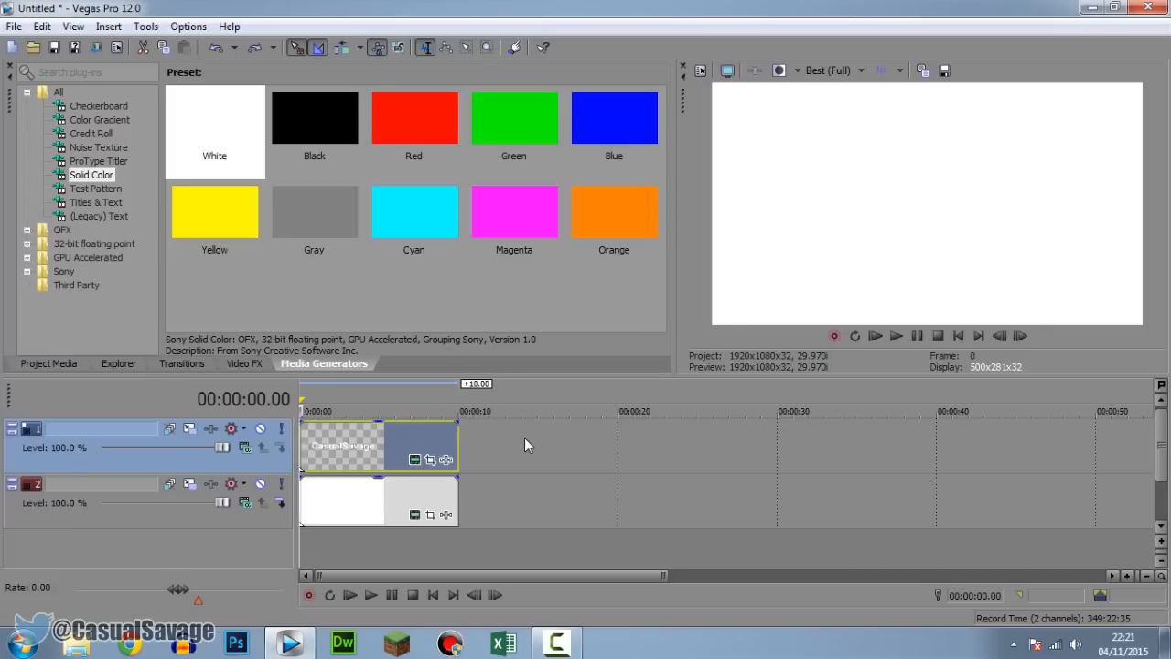
pyautogui.moveTo(348, 455)
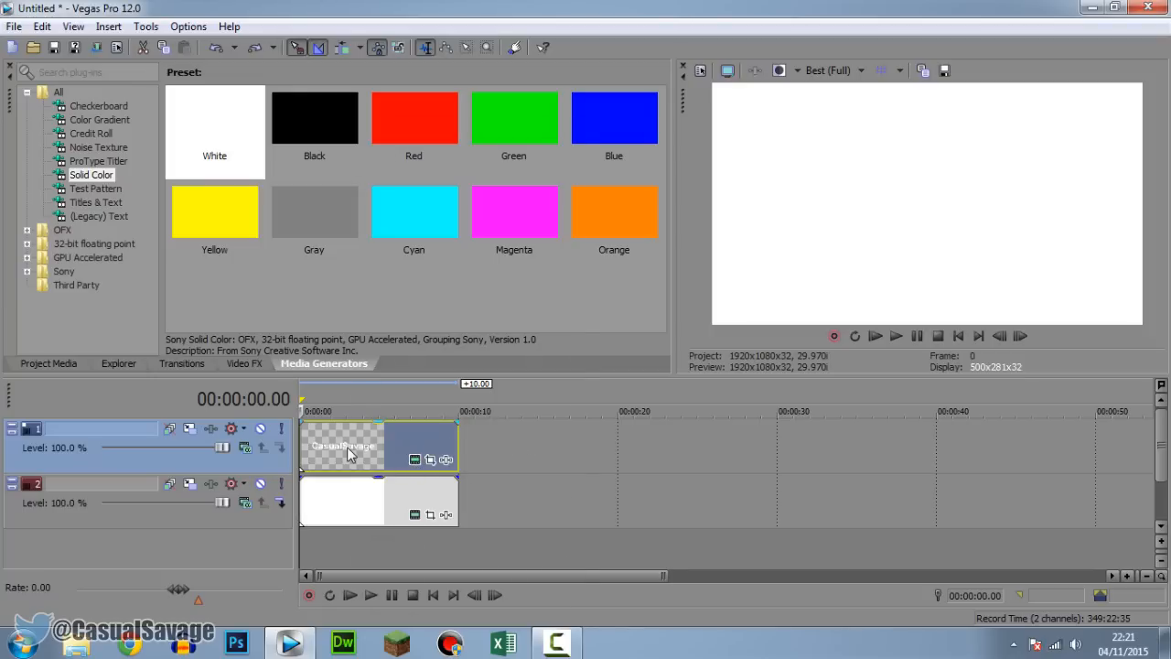
# Step: Reopen the text clip's generator properties and enable Animate for keyframing its colour
pyautogui.rightClick(346, 445)
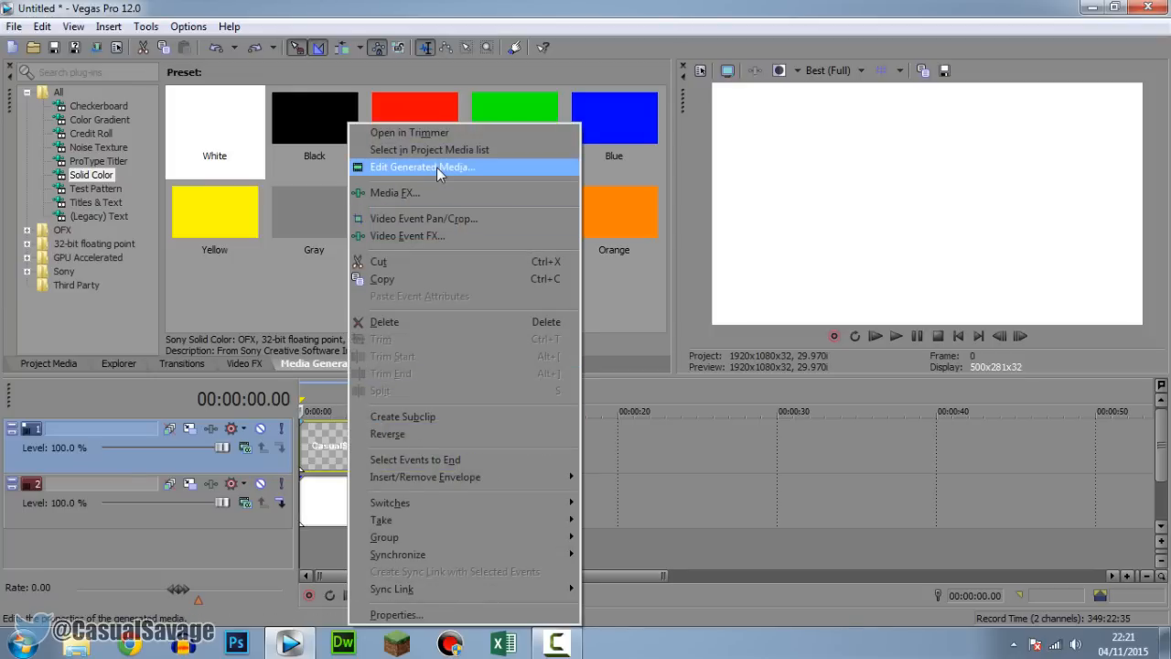
pyautogui.click(422, 167)
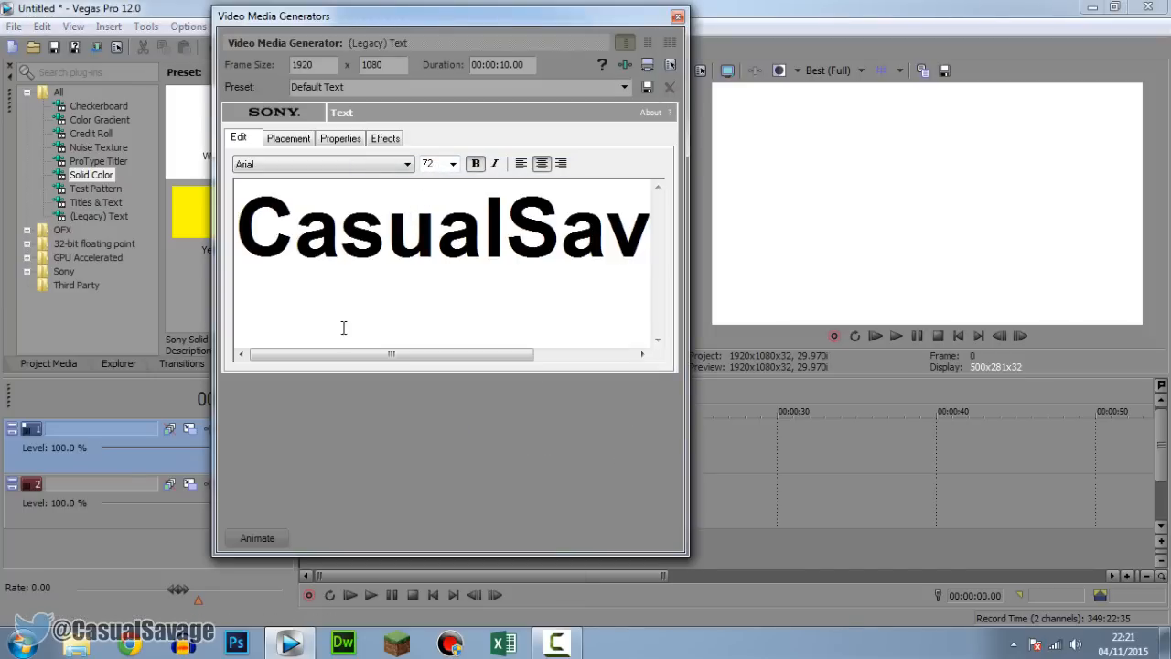
pyautogui.click(340, 138)
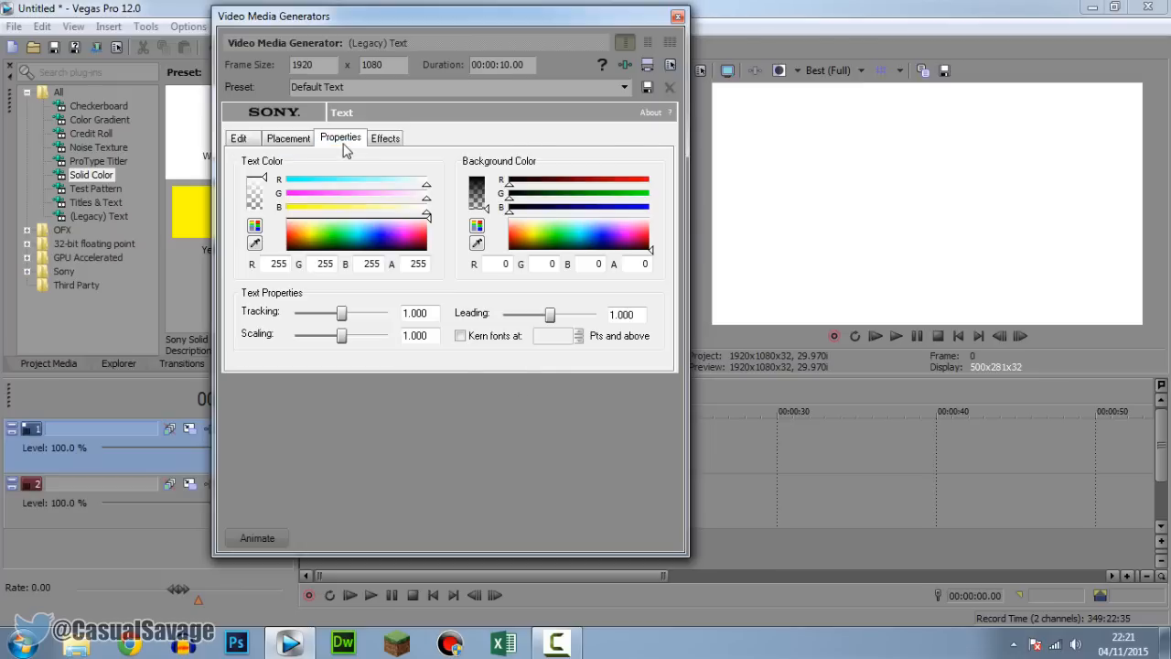
pyautogui.click(258, 537)
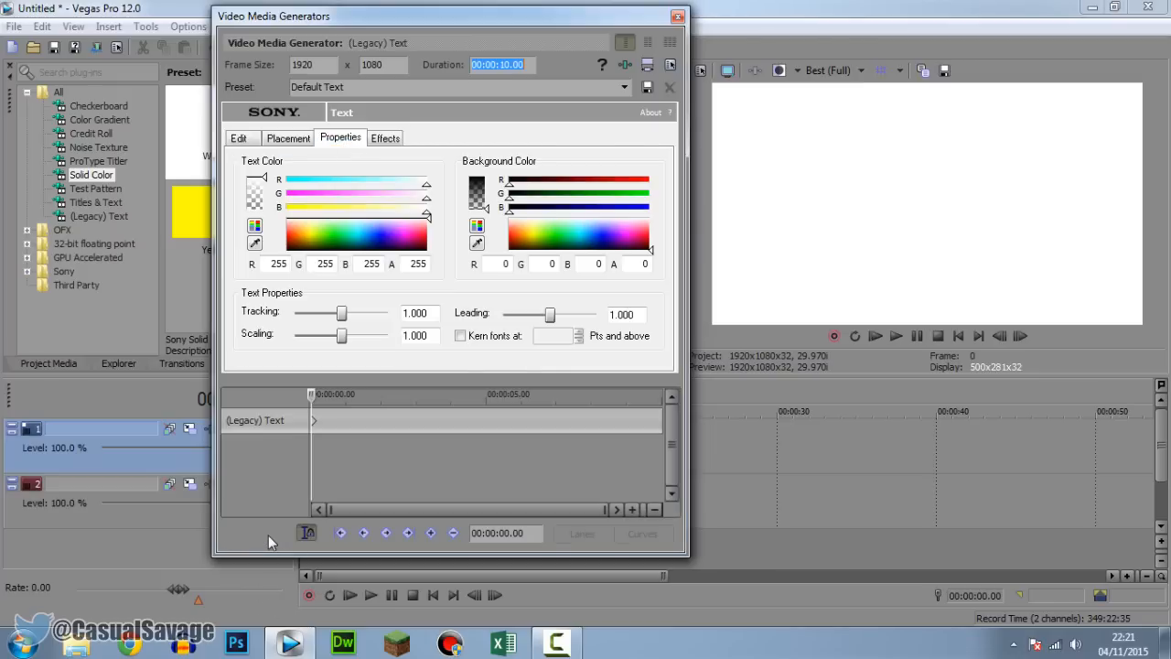
pyautogui.moveTo(316, 414)
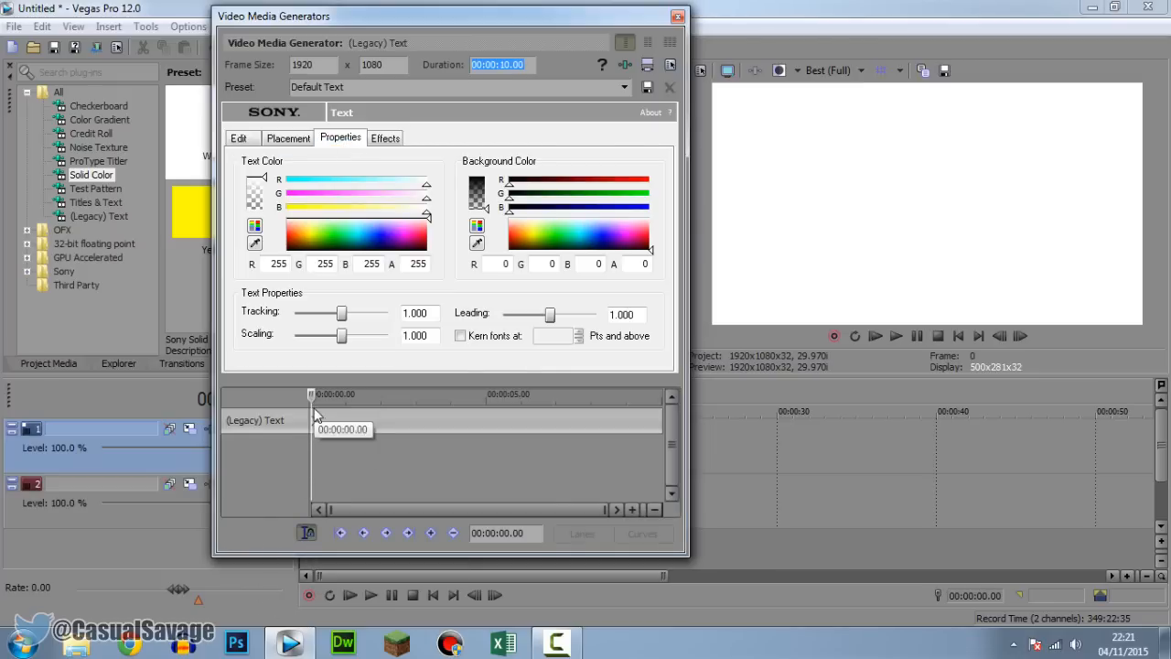
pyautogui.moveTo(345, 265)
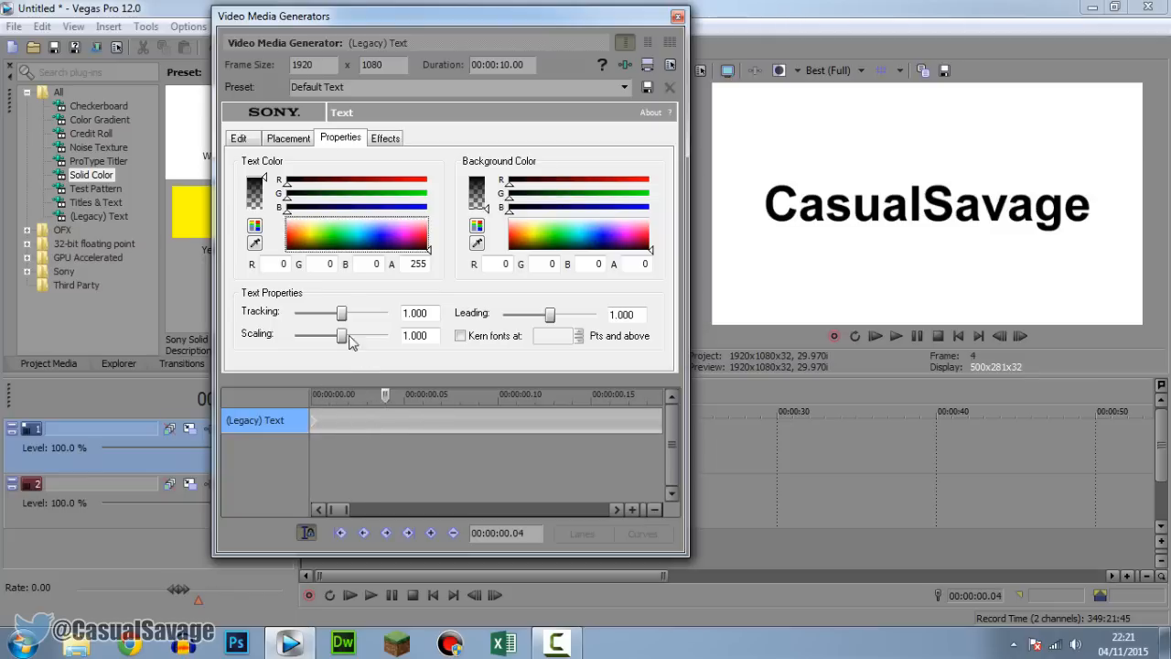
# Step: Keyframe the text colour through cyan, green and another hue at successive frames
pyautogui.click(359, 228)
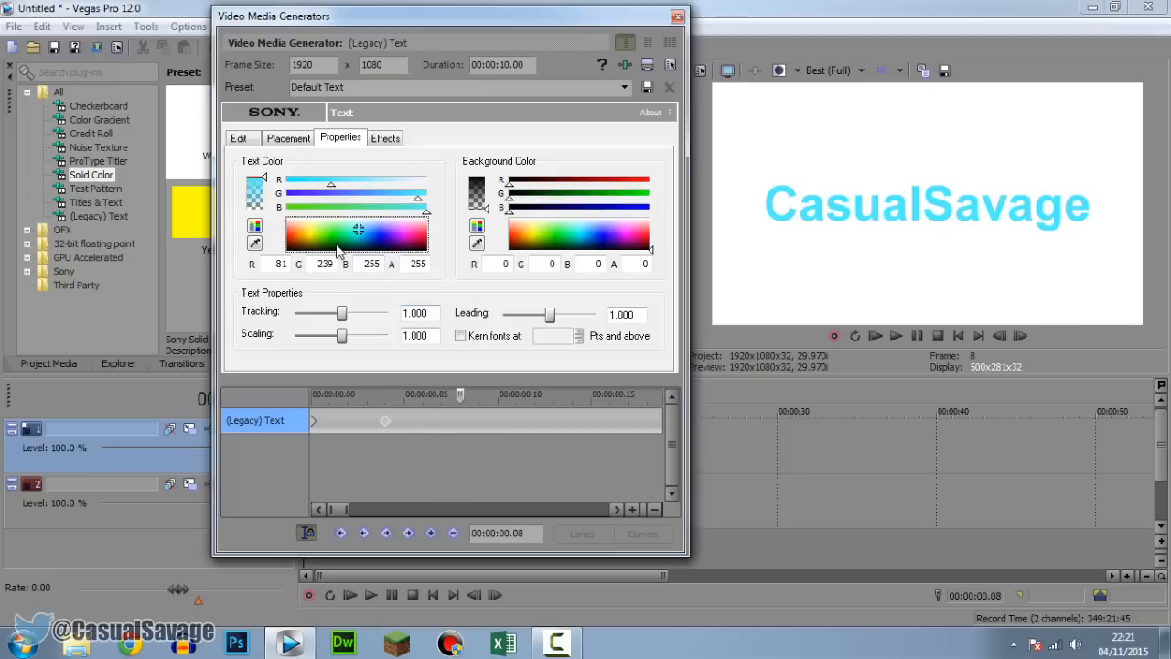
pyautogui.click(327, 230)
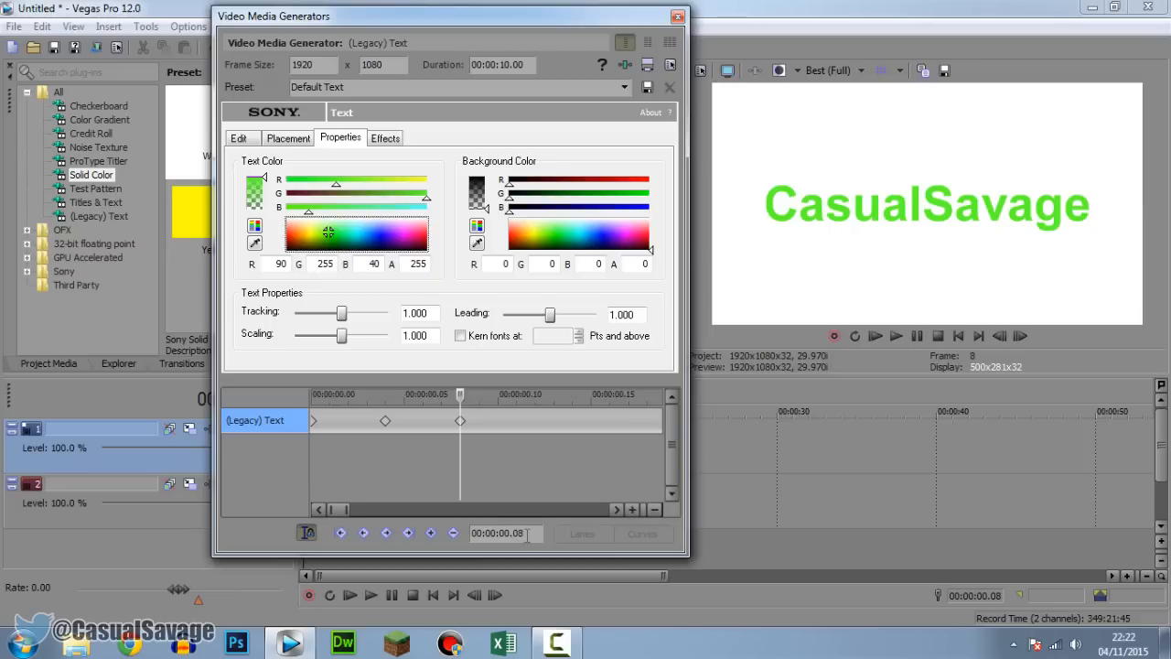
pyautogui.moveTo(495, 439)
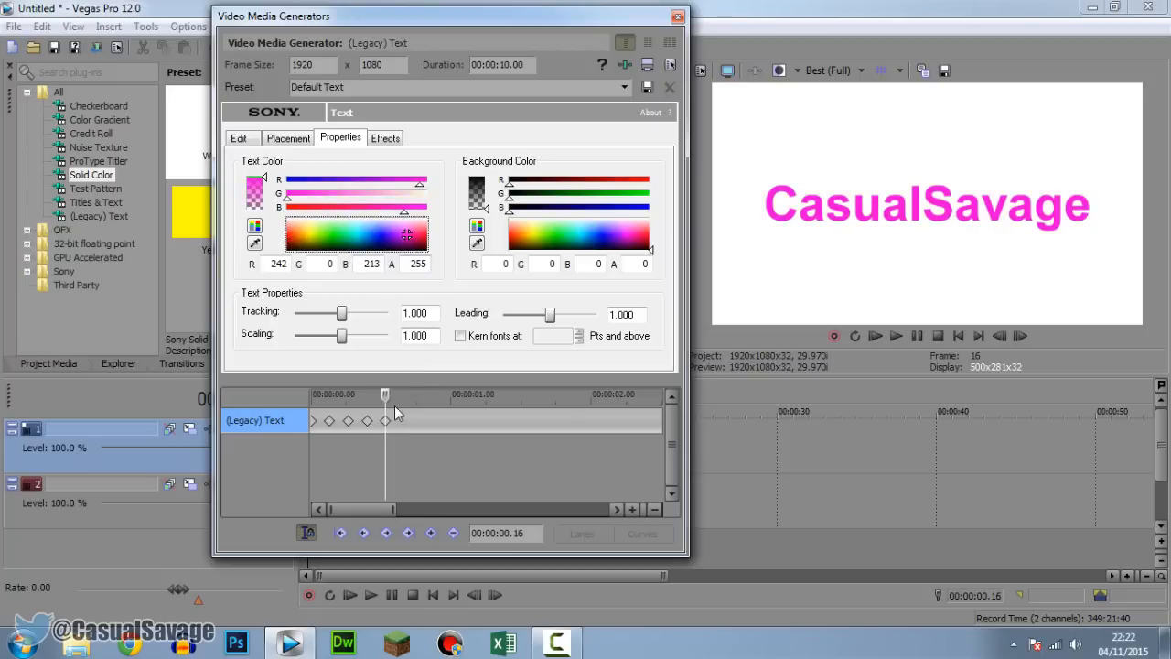
pyautogui.click(355, 233)
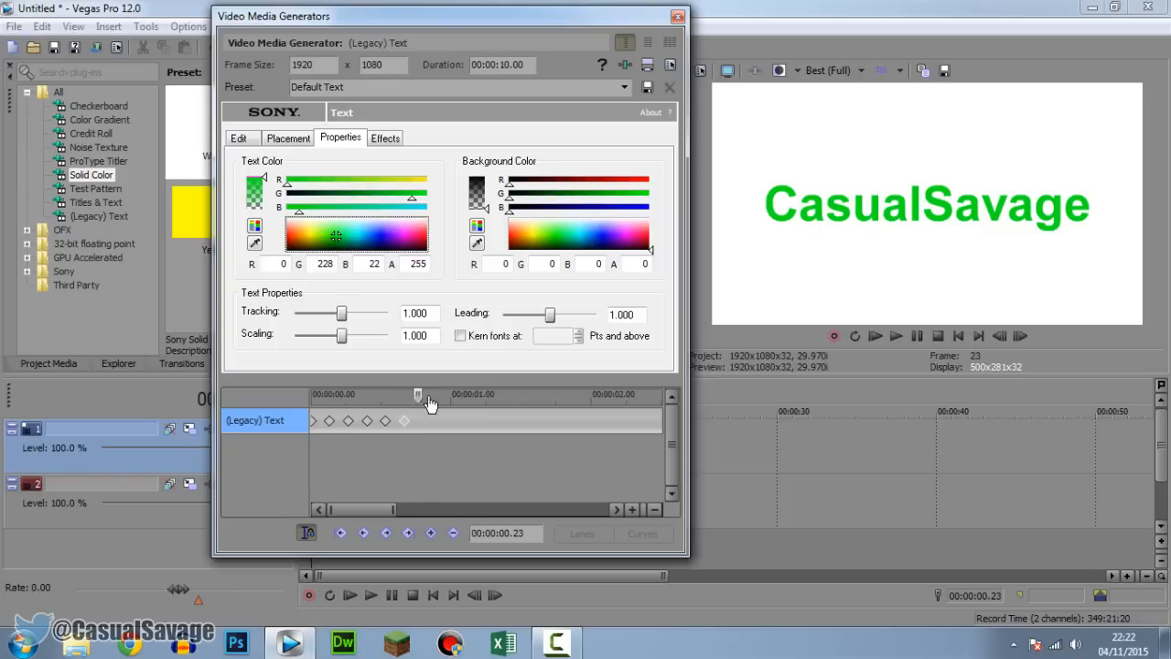
pyautogui.click(384, 236)
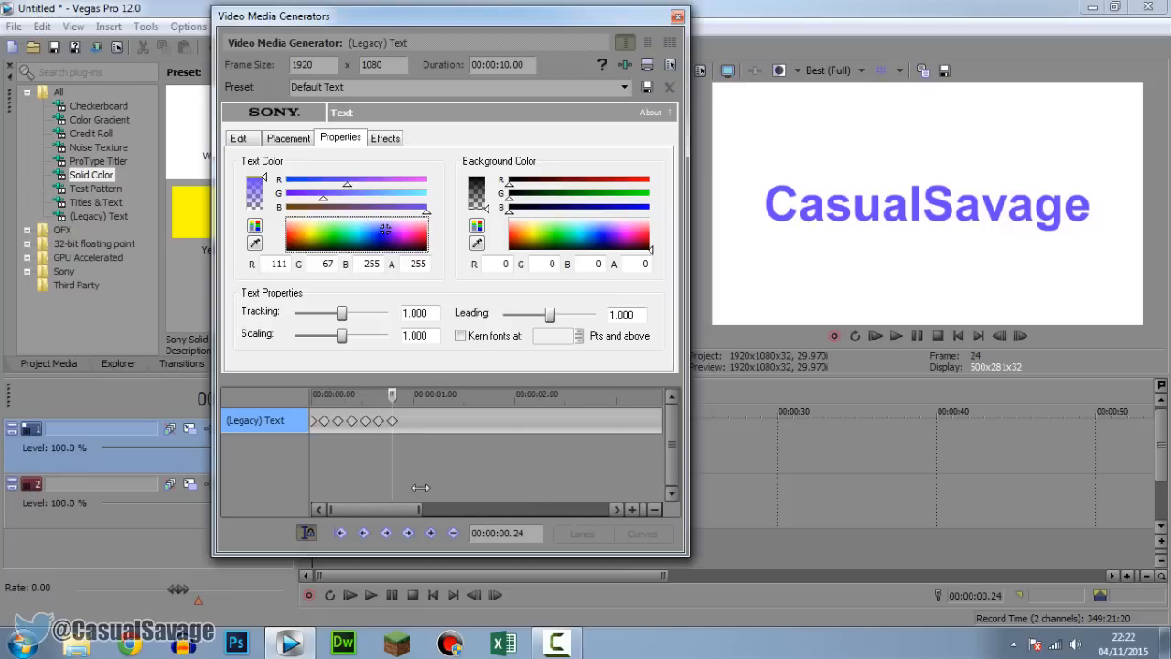
pyautogui.moveTo(381, 440)
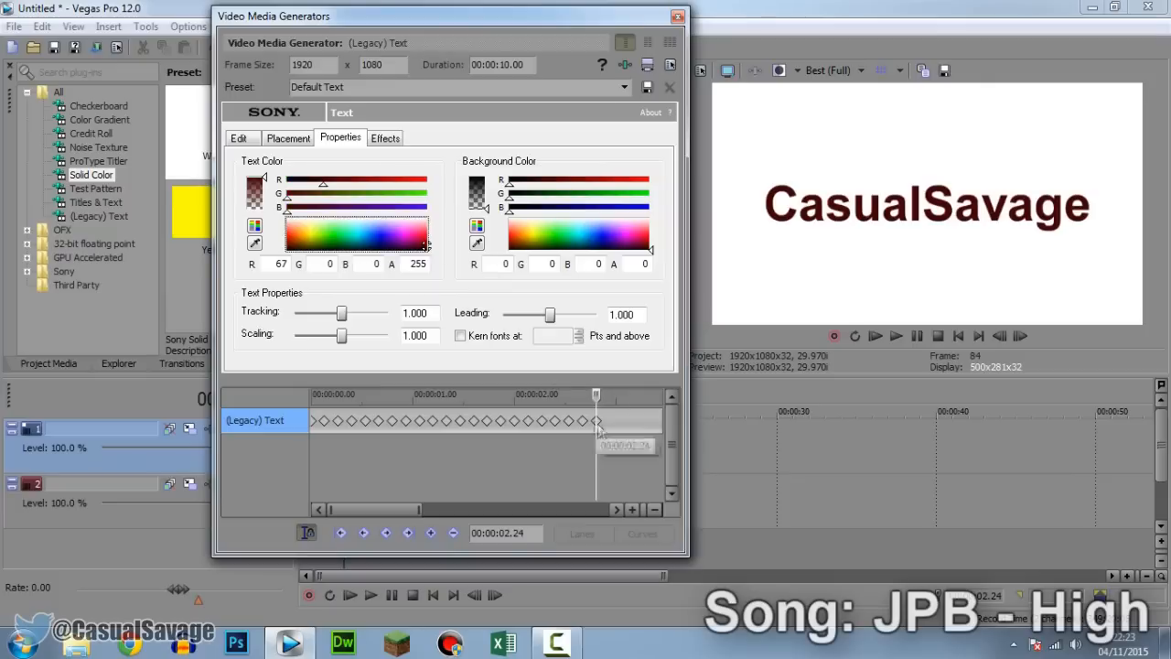
pyautogui.click(320, 227)
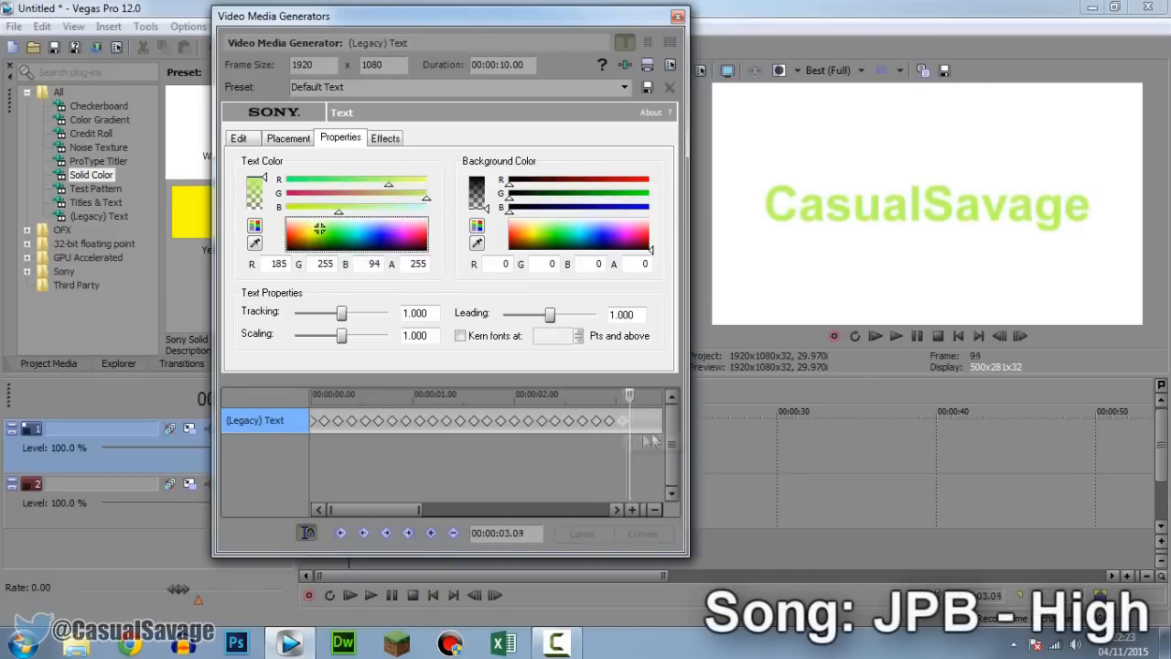
# Step: Add further colour keyframes later in the clip, including red and green
pyautogui.click(387, 241)
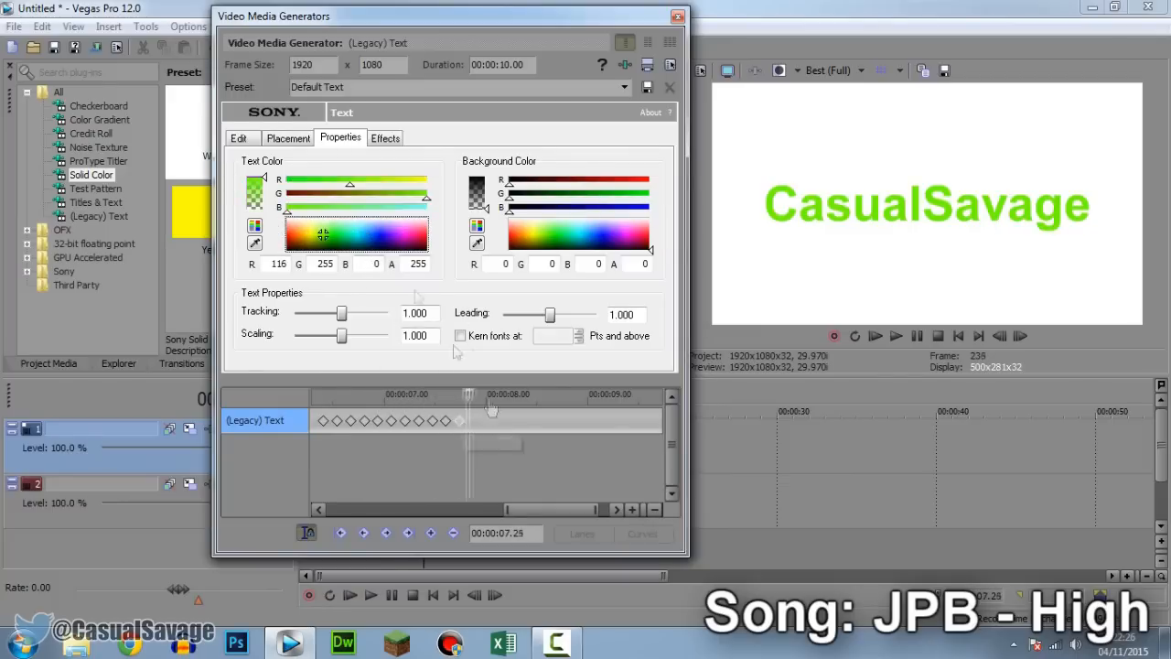
pyautogui.click(423, 236)
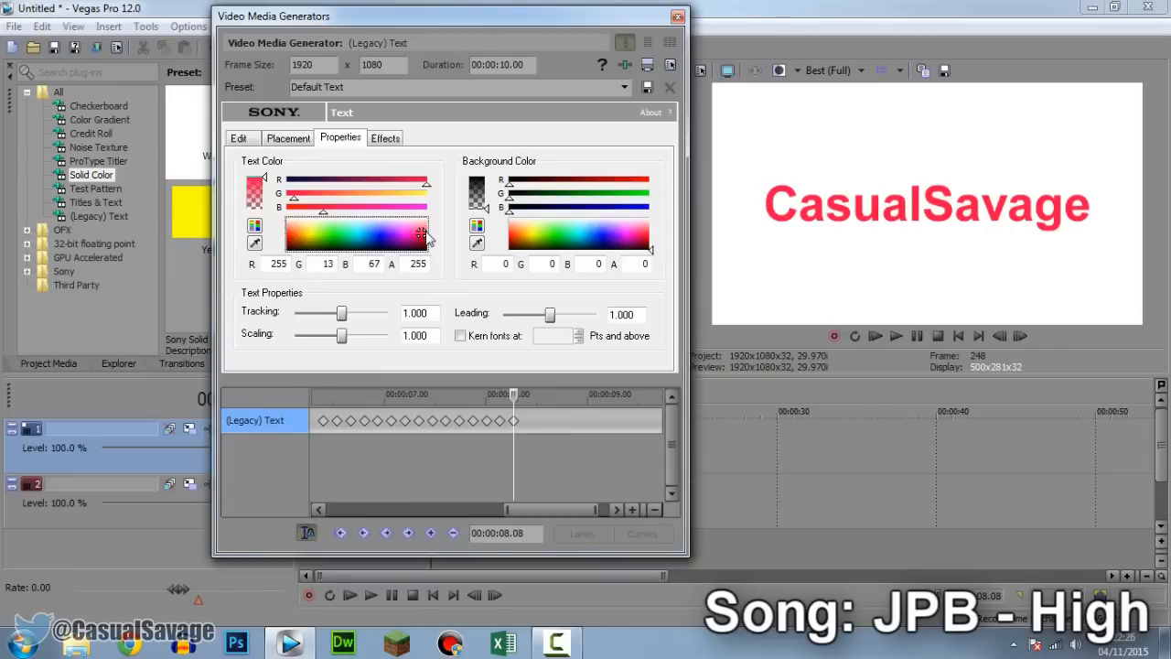
pyautogui.click(329, 236)
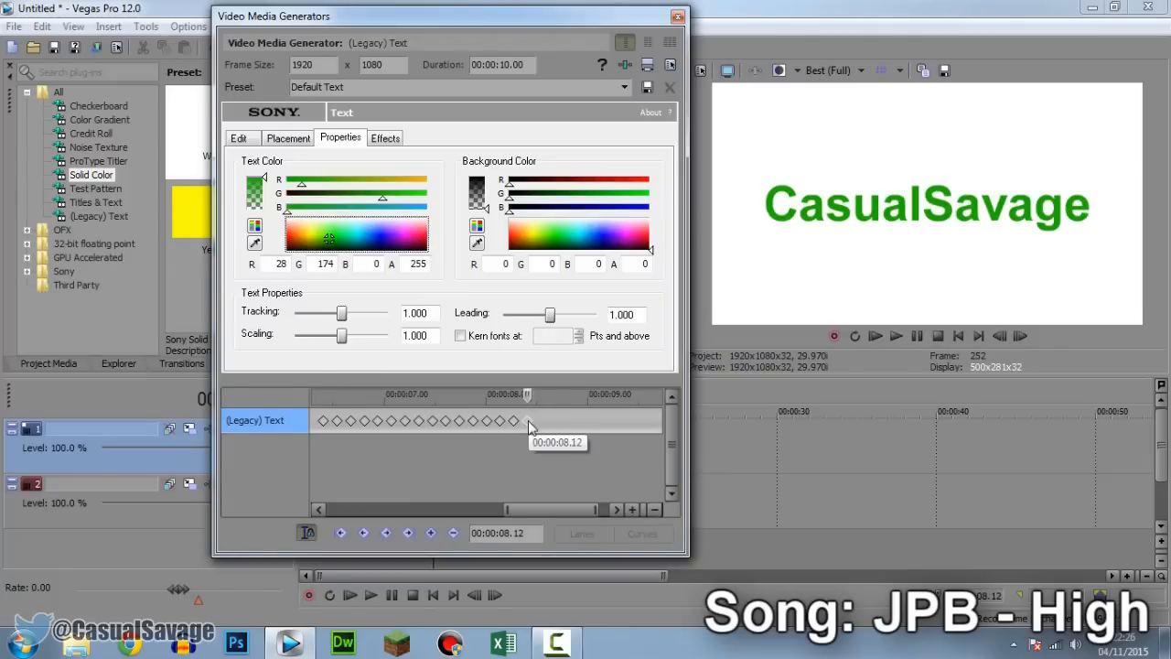
pyautogui.click(379, 234)
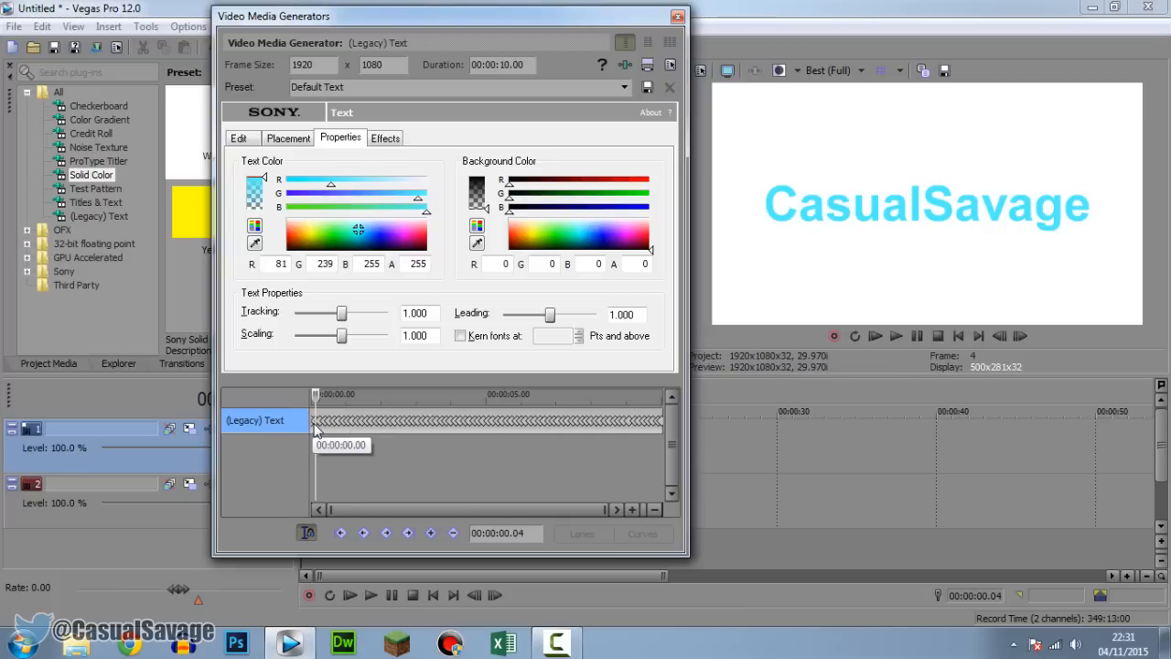
pyautogui.moveTo(397, 155)
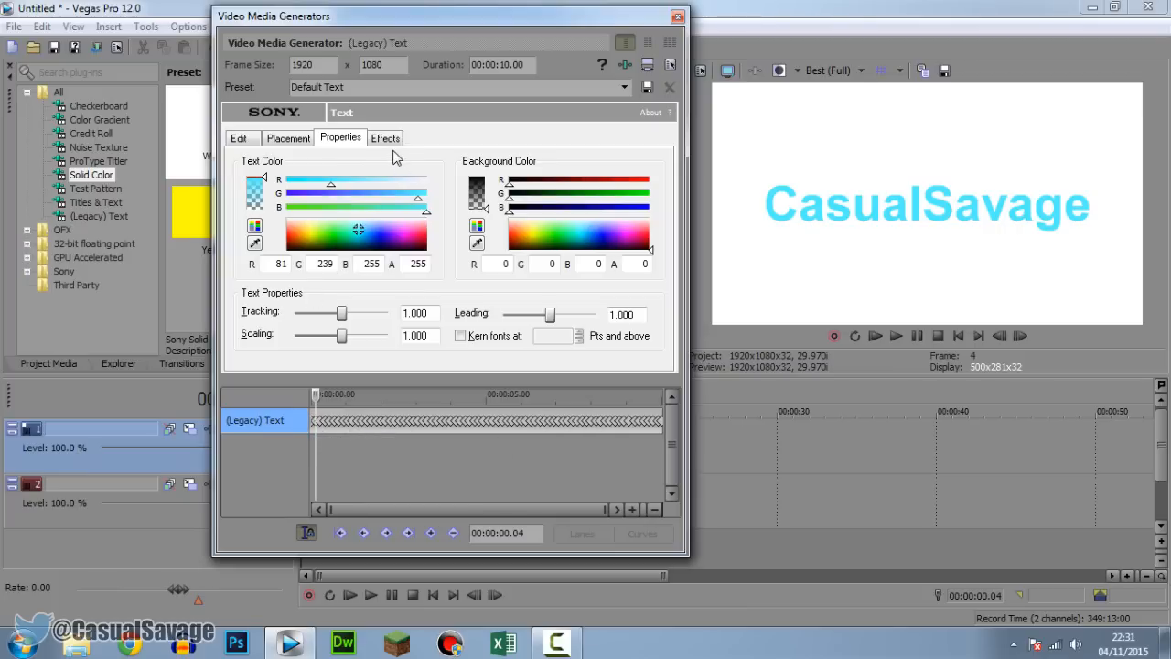
# Step: Enable Draw Outline in the text Effects so CasualSavage gets a black outline
pyautogui.click(384, 138)
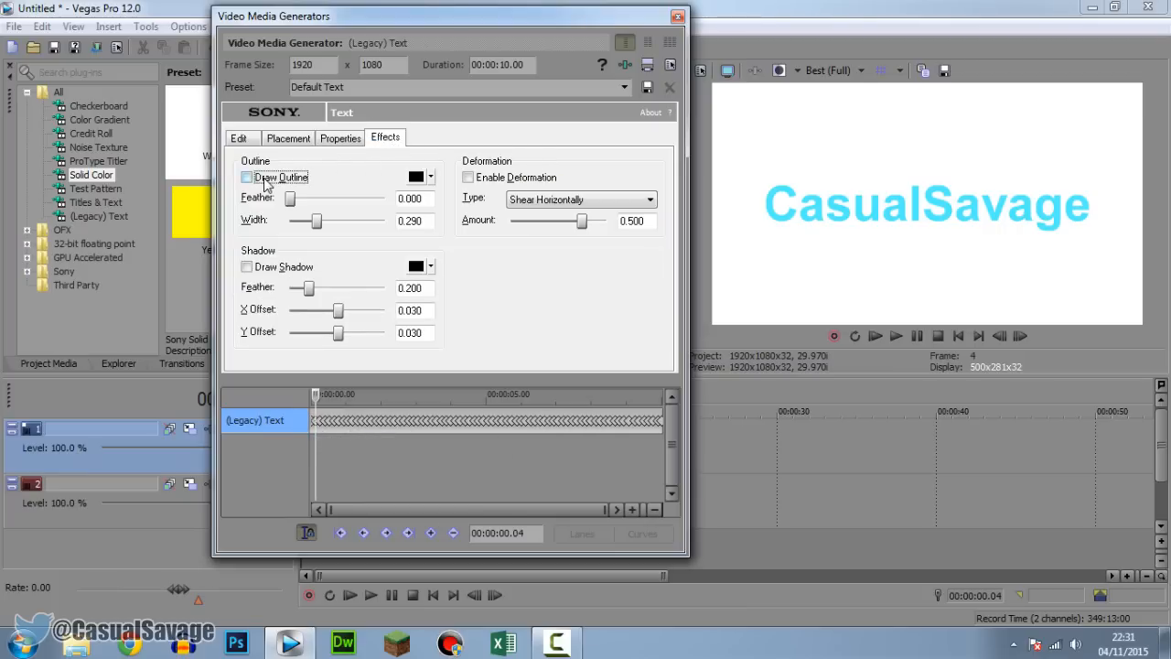
pyautogui.click(246, 177)
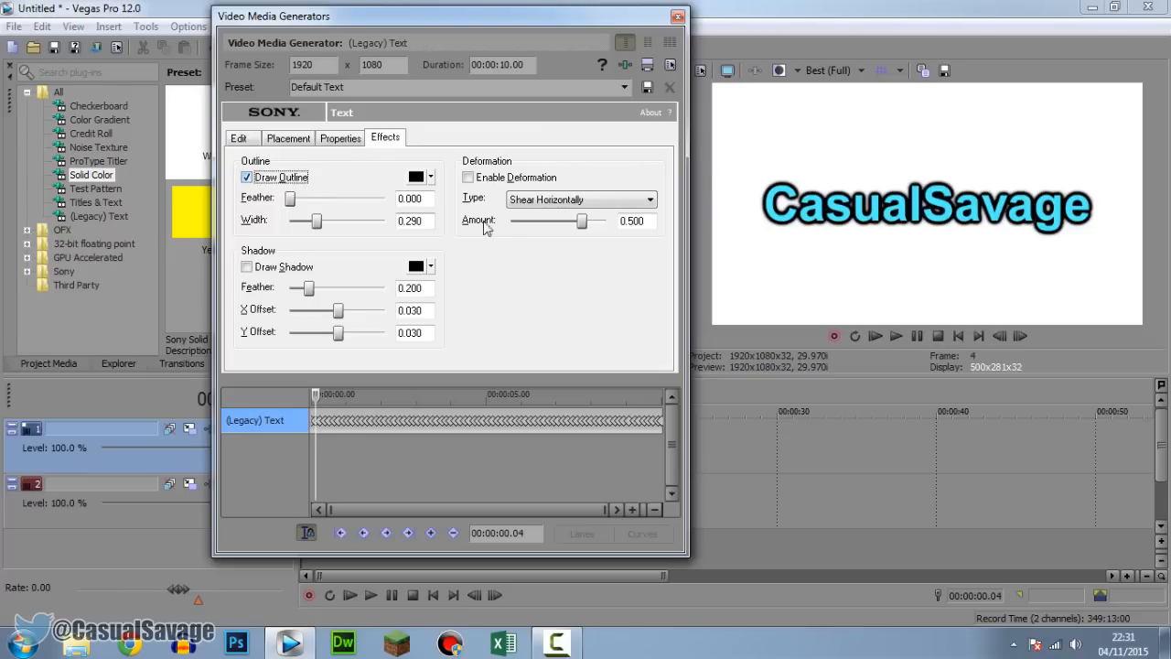
pyautogui.moveTo(317, 432)
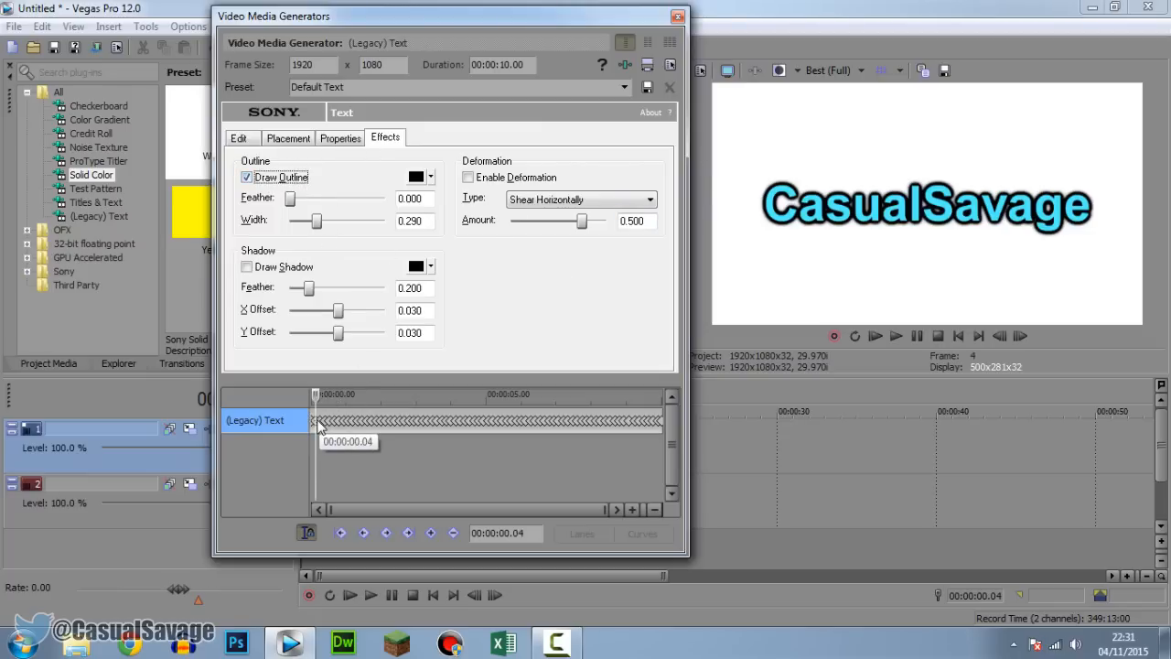
pyautogui.moveTo(371, 412)
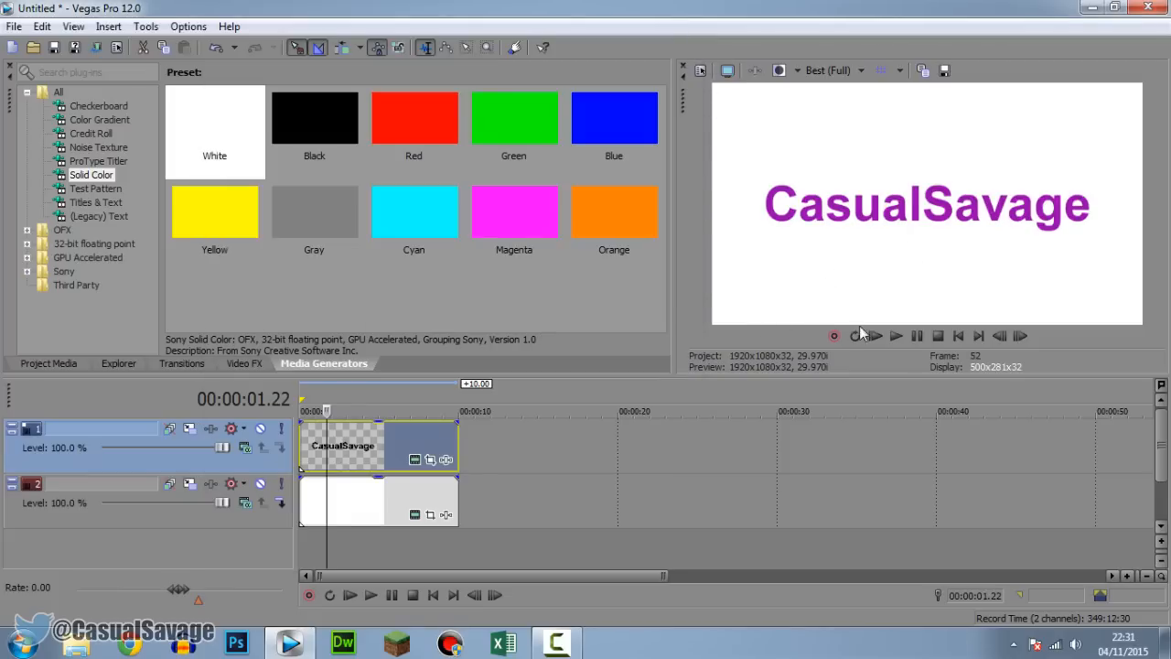
# Step: Play back the project so the text flashes through its colours over white
pyautogui.click(370, 595)
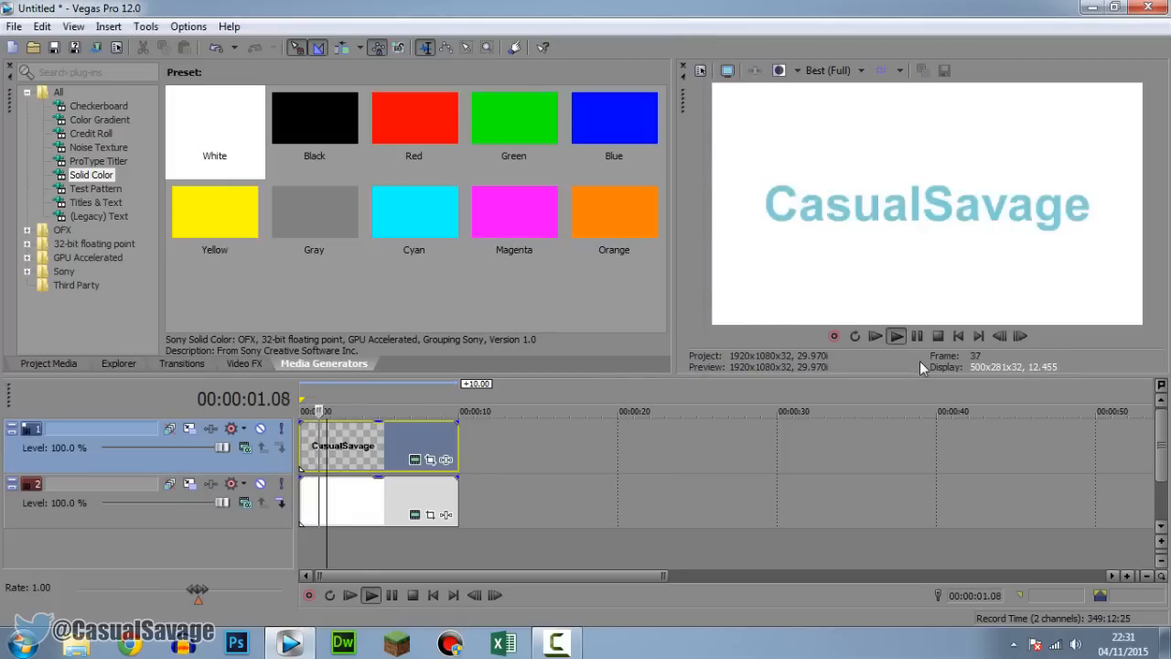
pyautogui.click(895, 336)
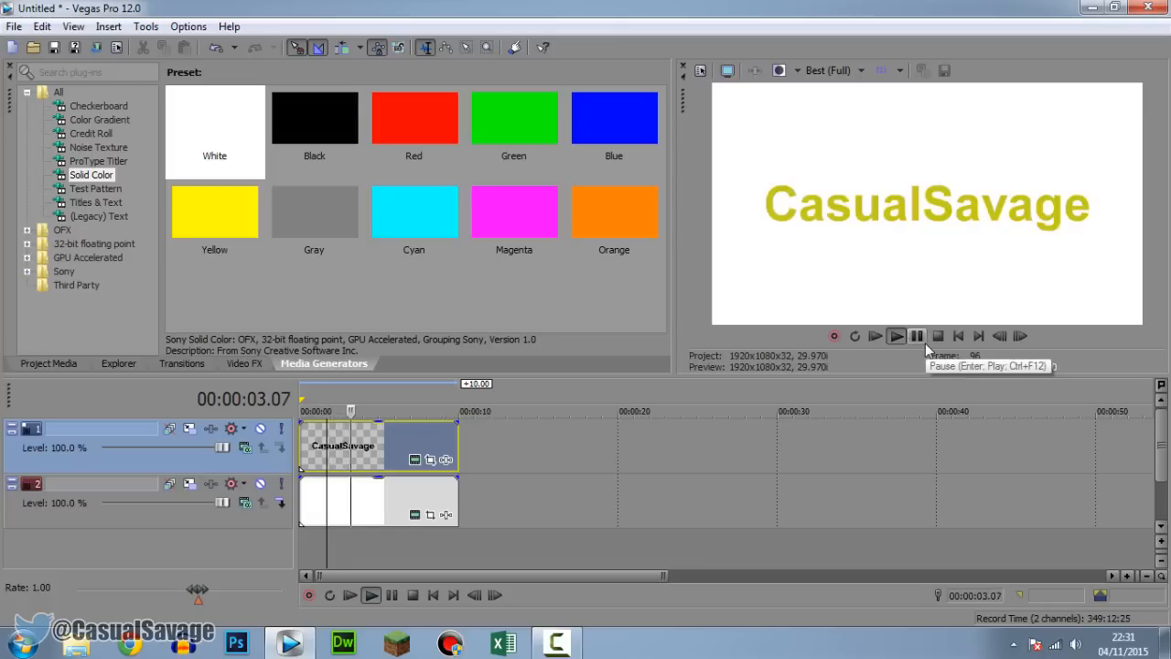